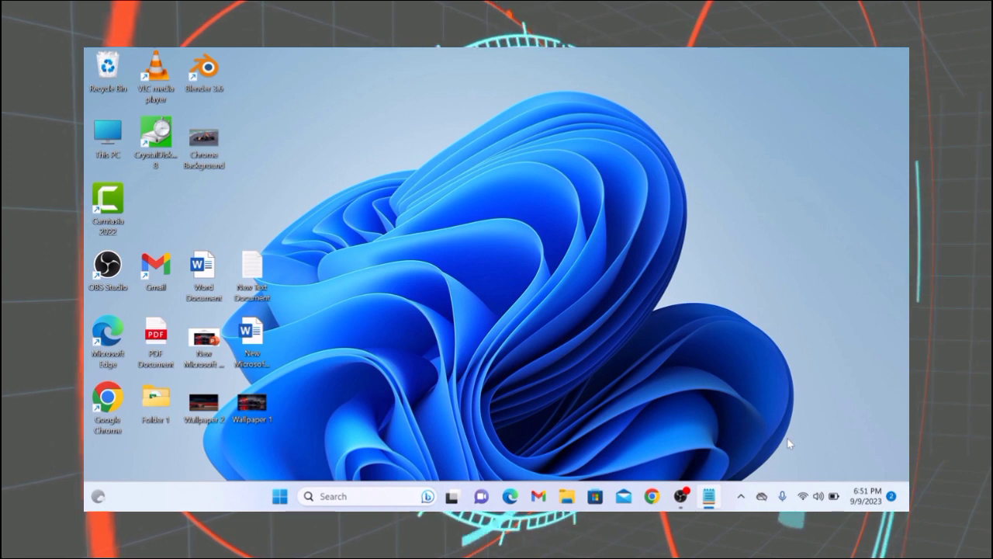
Open the Windows 11 Start menu from the taskbar.
left_click(280, 496)
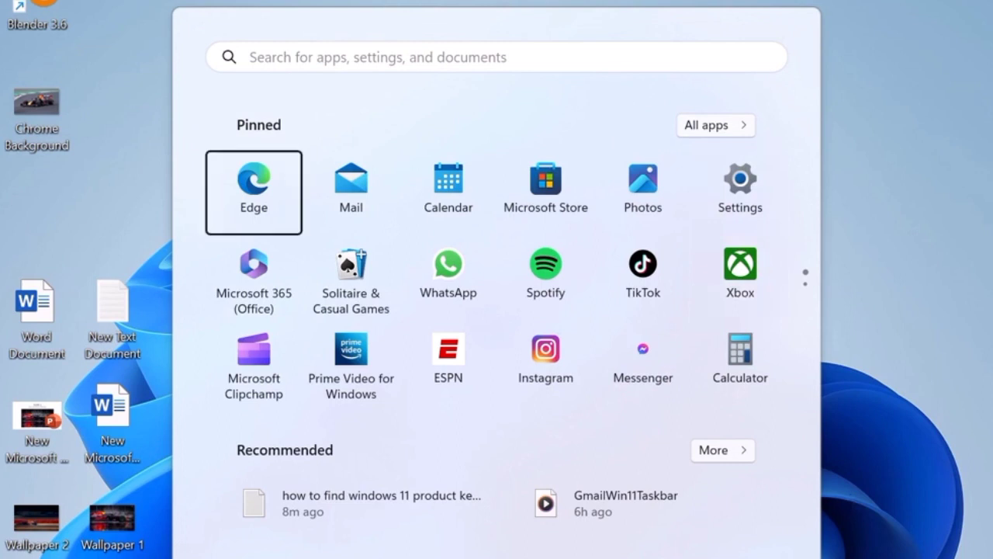
Search Start for 'cmd' and run Command Prompt as administrator.
type("cm")
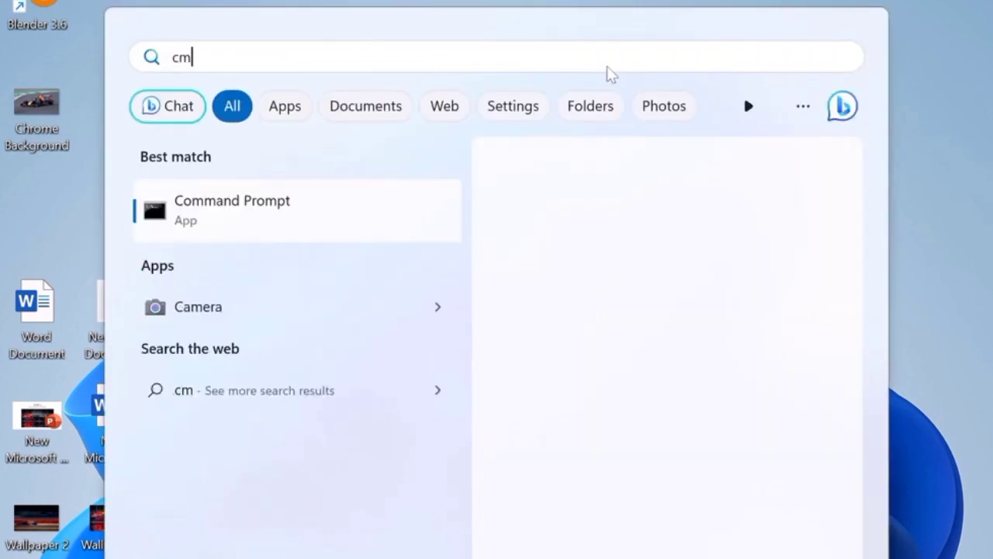
type("d")
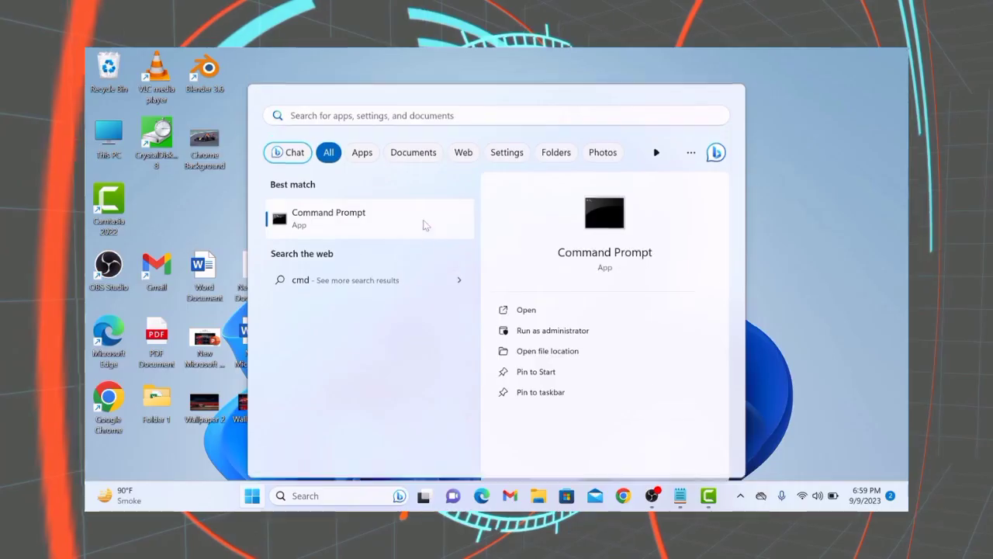
left_click(552, 330)
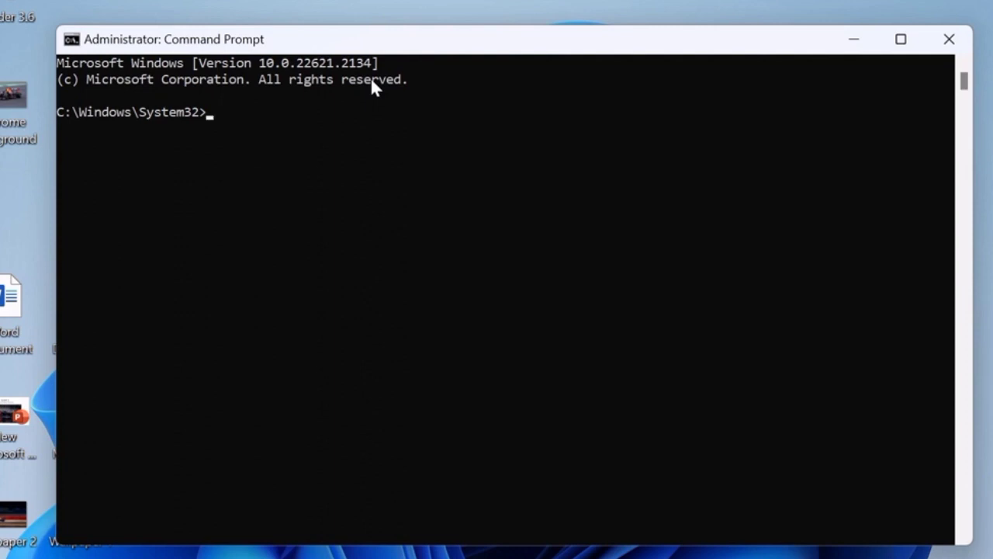
Run 'wmic path softwarelicensingservice get OA3xOriginalProductKey' to print the product key.
type("wmic path softwarelicensingservice get OA3xOriginalProductKey")
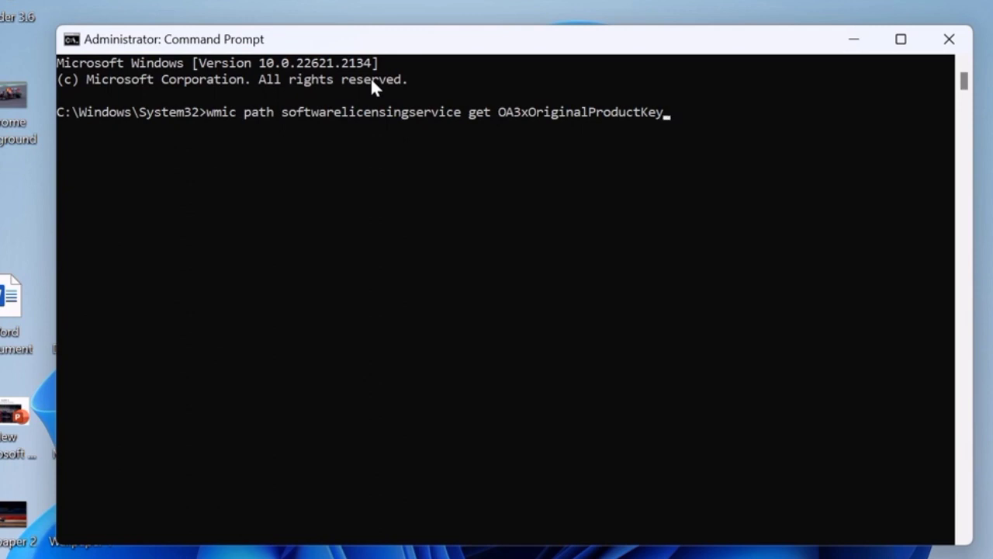
key("Return")
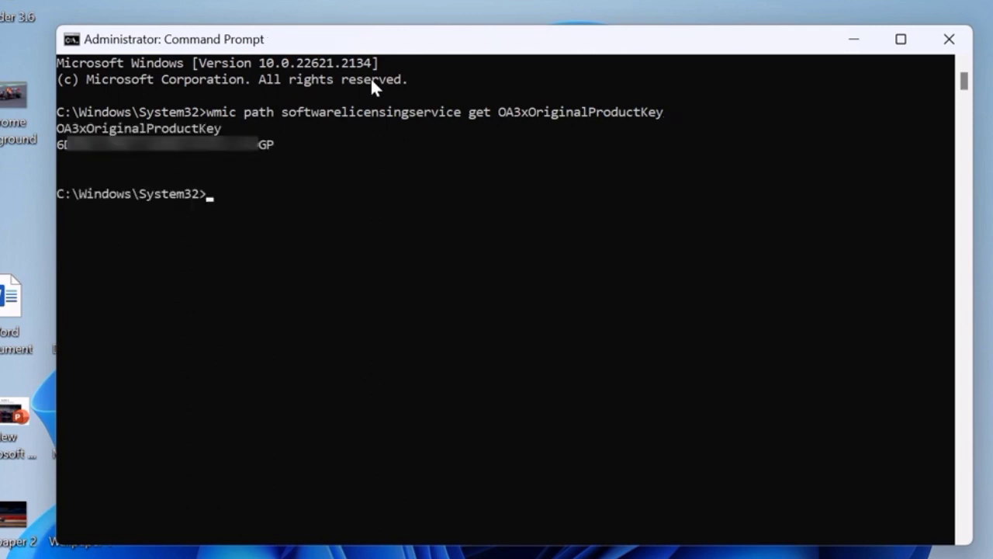